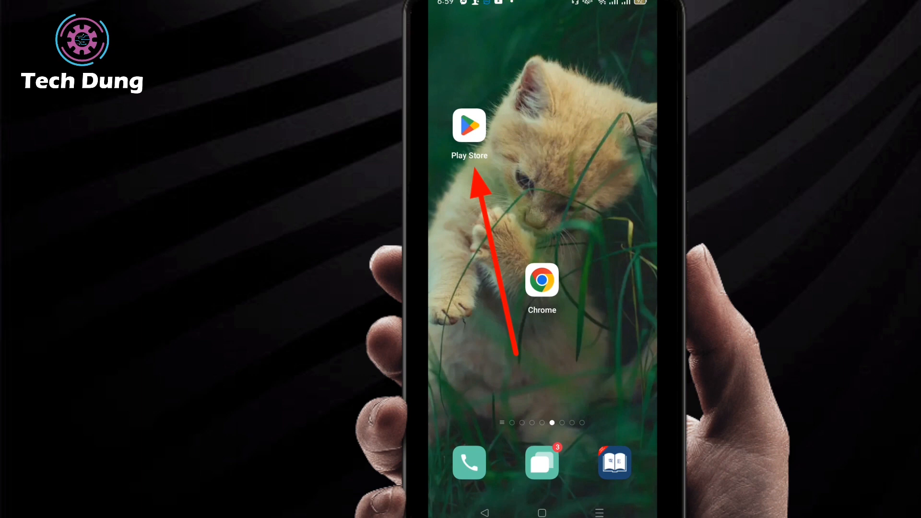
Launch Play Store and search 'snap', choosing the snapchat suggestion.
left_click(469, 125)
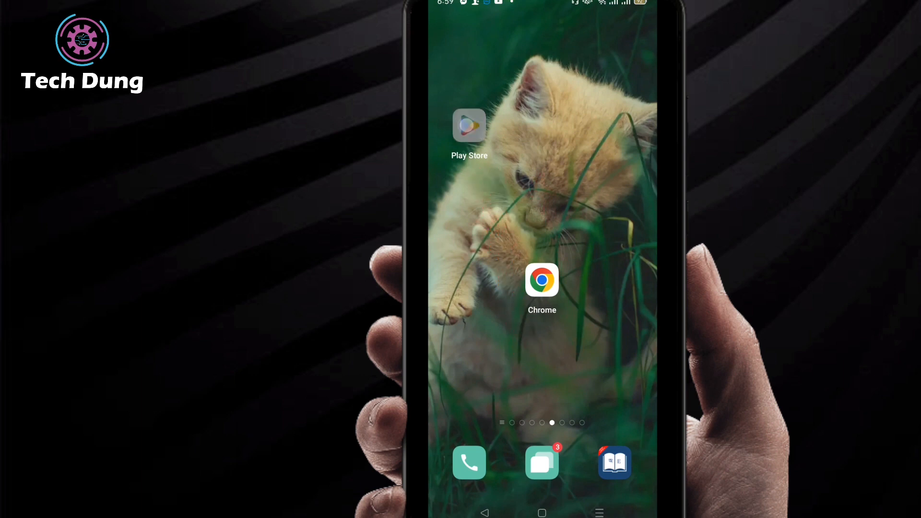
left_click(468, 125)
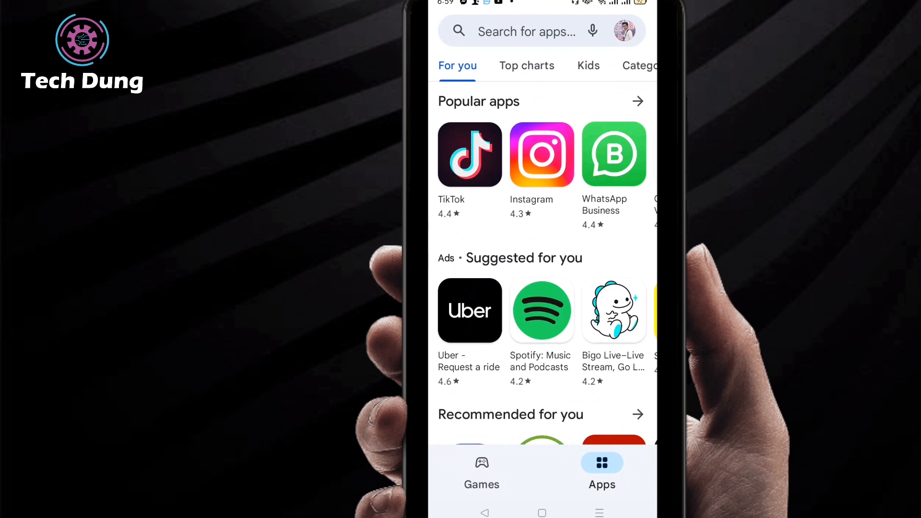
left_click(524, 30)
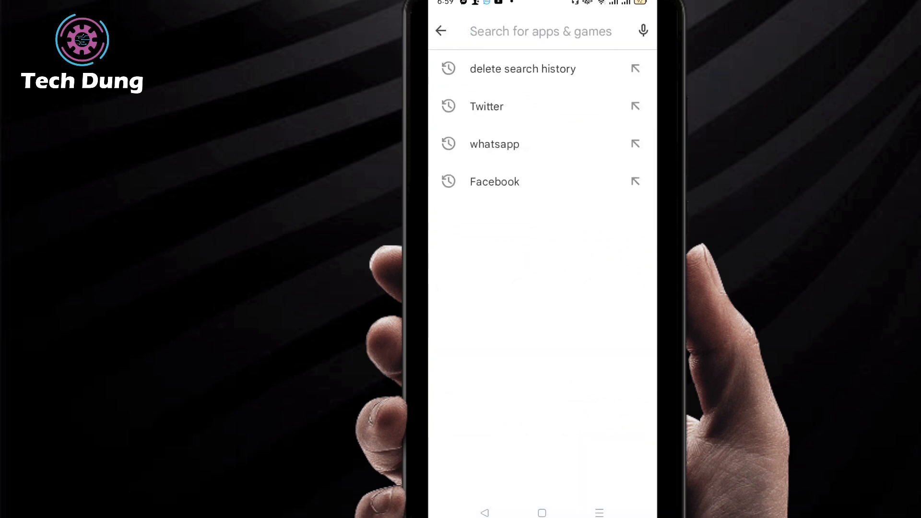
left_click(538, 31)
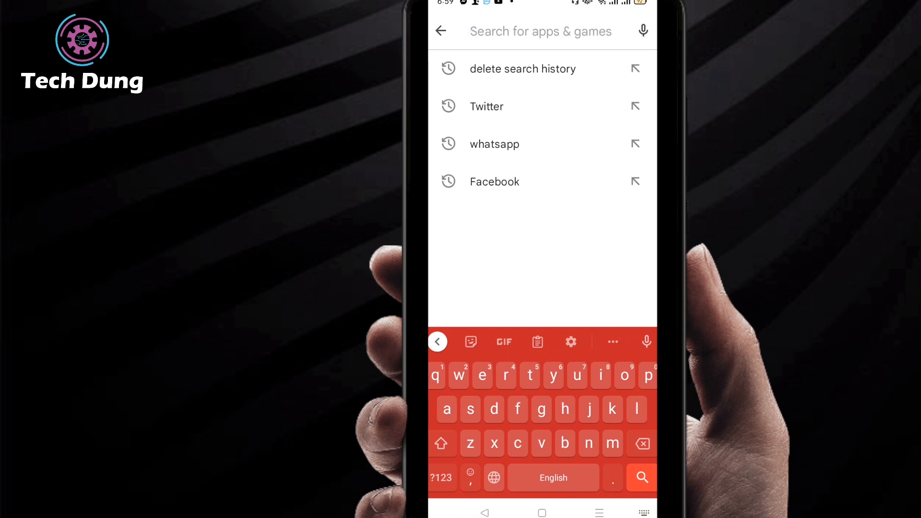
type("snap")
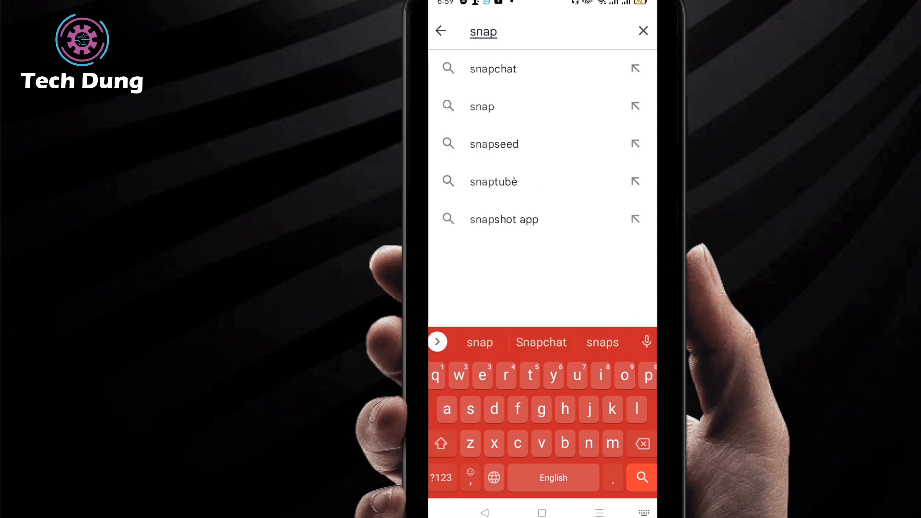
left_click(493, 69)
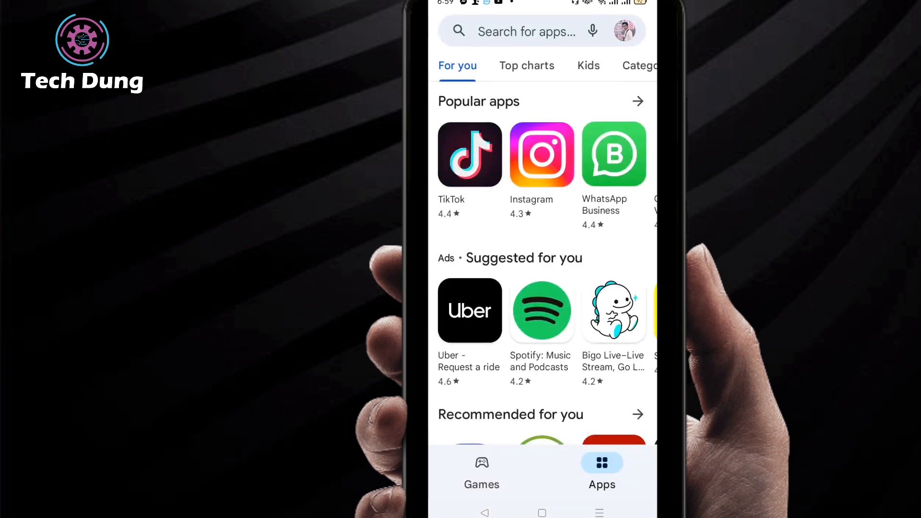
left_click(525, 30)
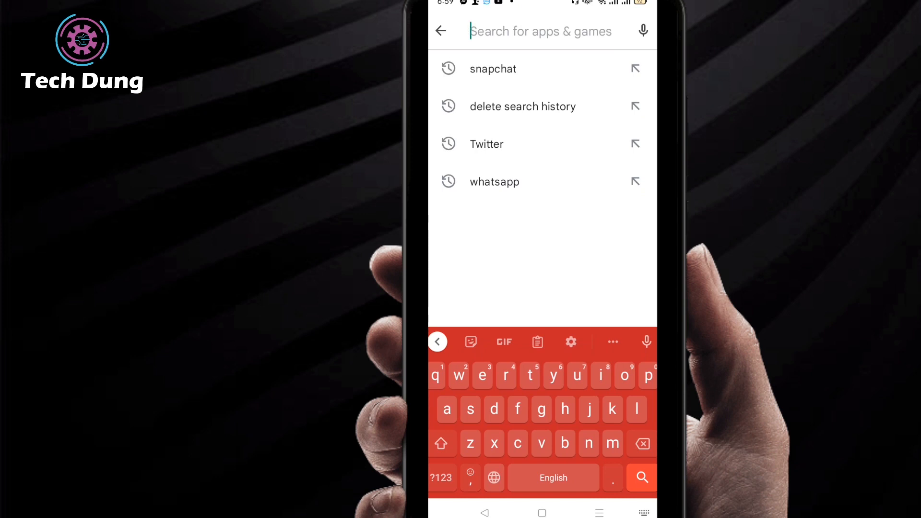
left_click(441, 31)
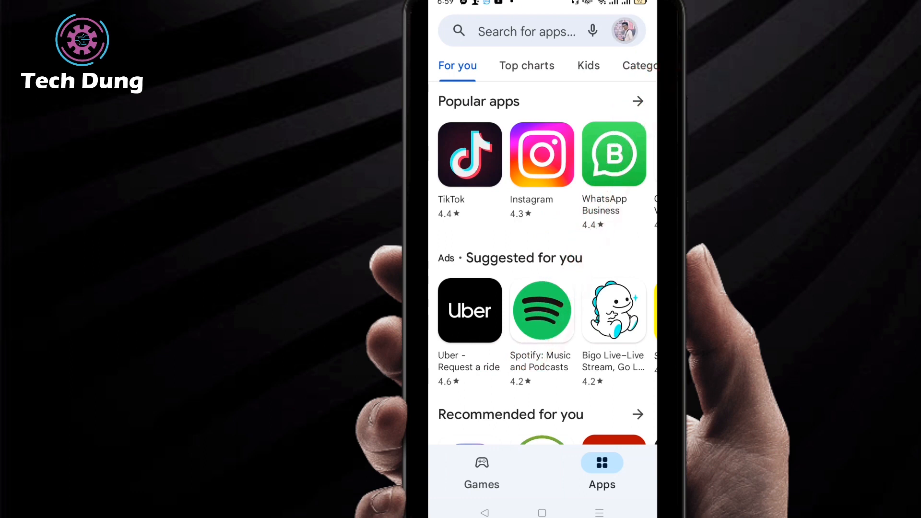
Reach the store Settings page from the profile account menu.
left_click(625, 31)
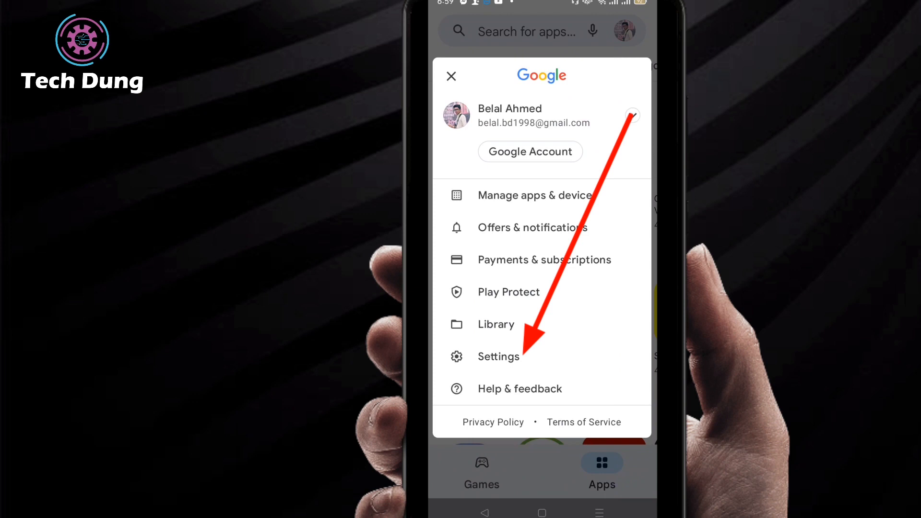
left_click(499, 357)
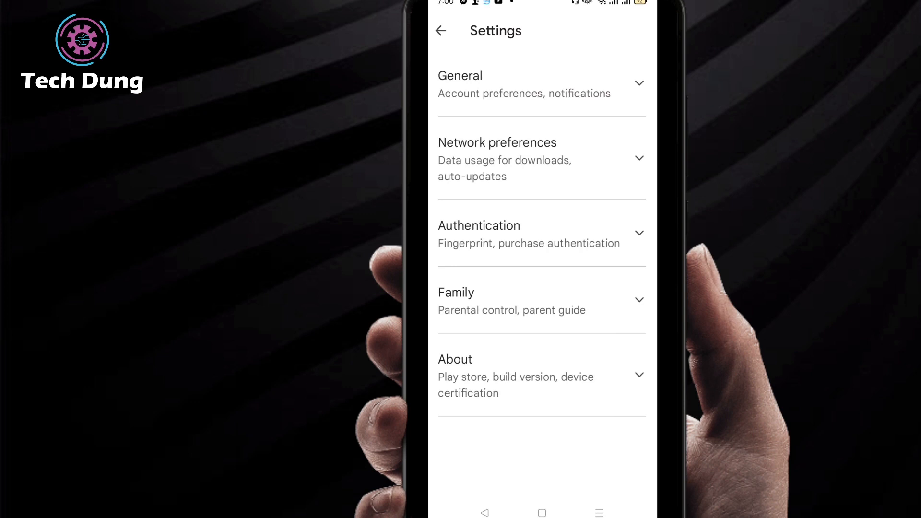
Expand the General row to show Account and device preferences, Notifications and Theme.
left_click(540, 83)
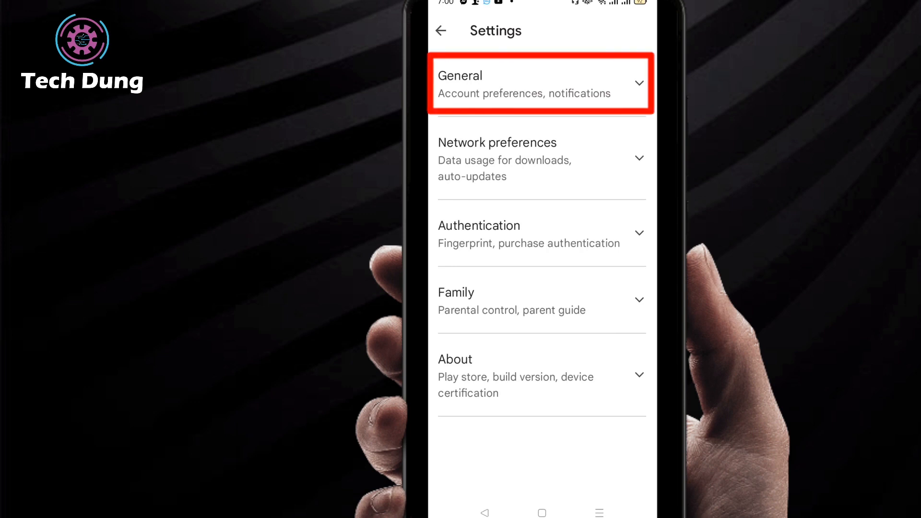
left_click(540, 82)
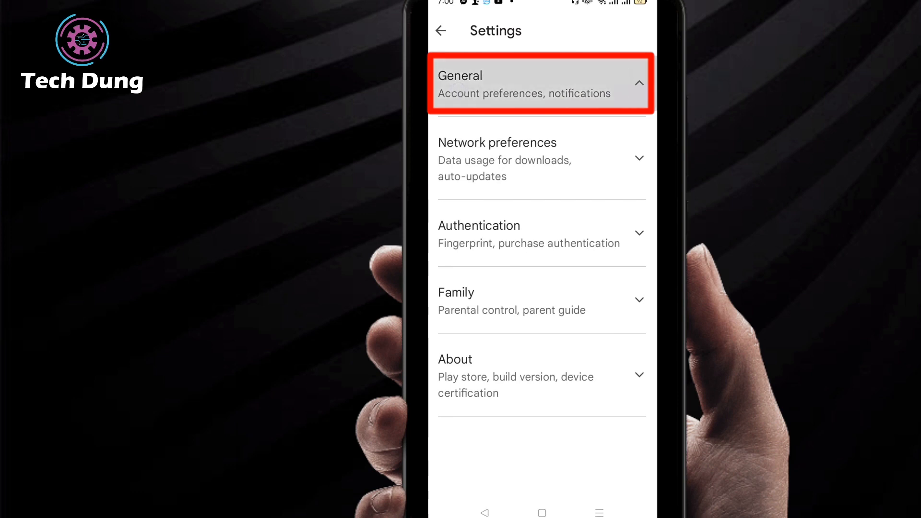
left_click(541, 83)
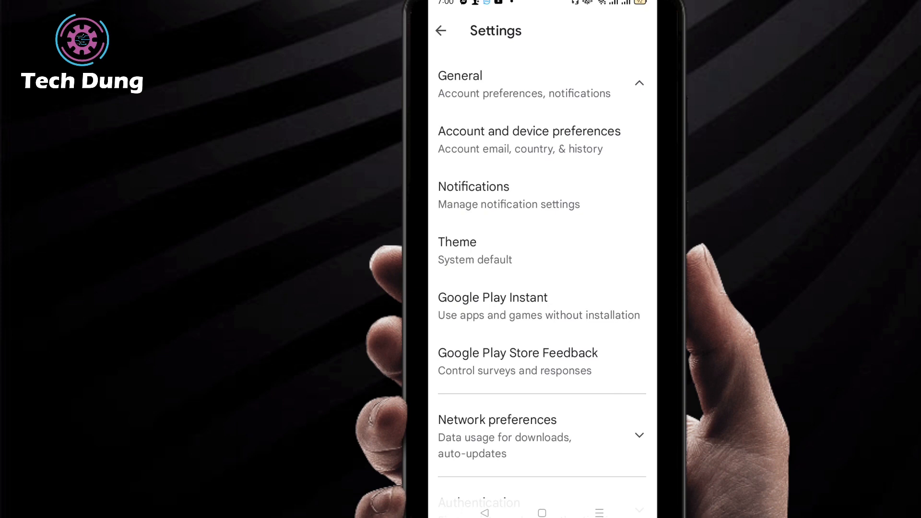
left_click(540, 140)
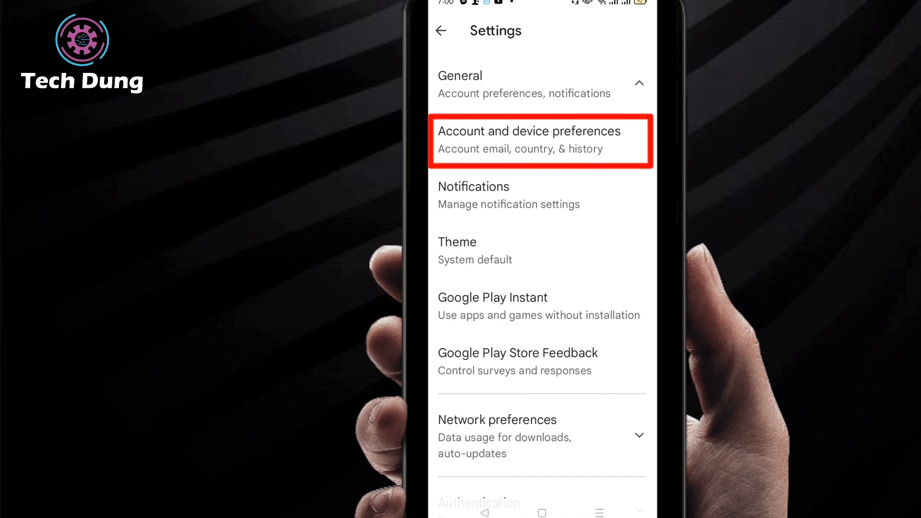
Enter Account and device preferences and scroll to the History section.
left_click(464, 141)
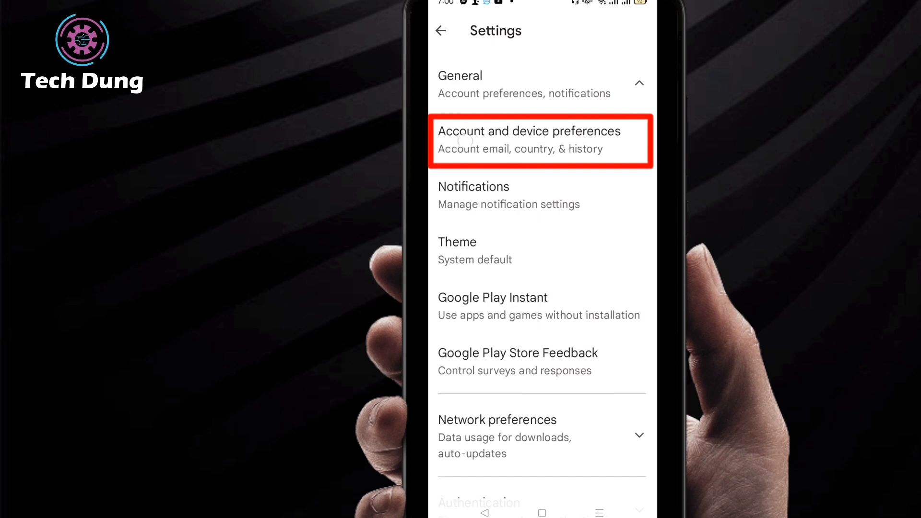
left_click(527, 140)
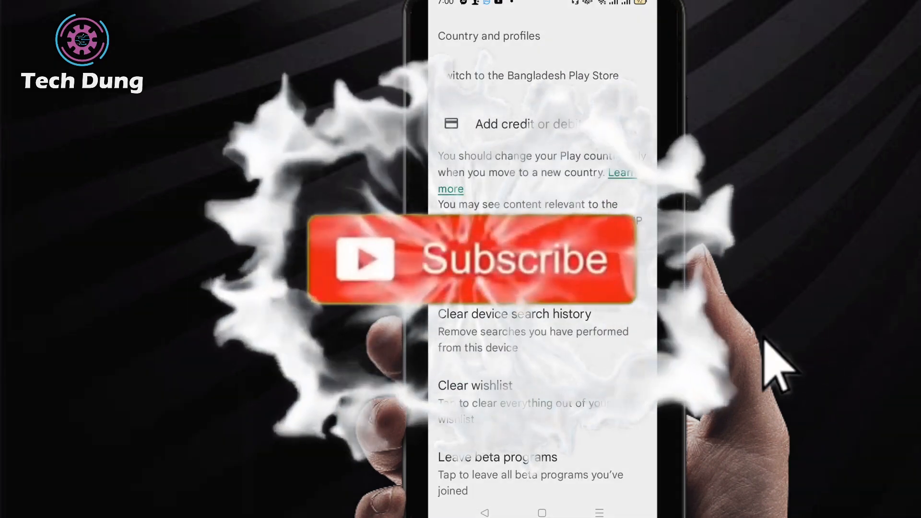
left_click(470, 260)
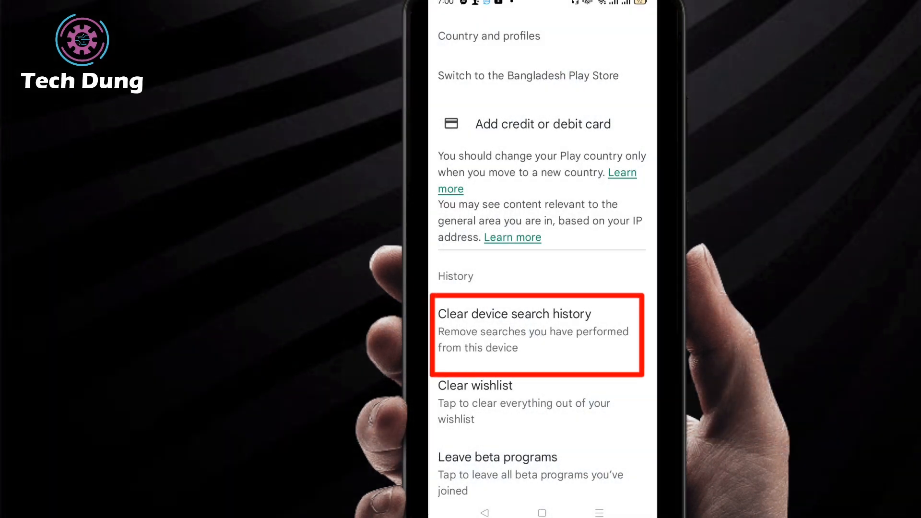
Clear device search history and confirm, getting the 'Search history cleared' toast.
left_click(513, 313)
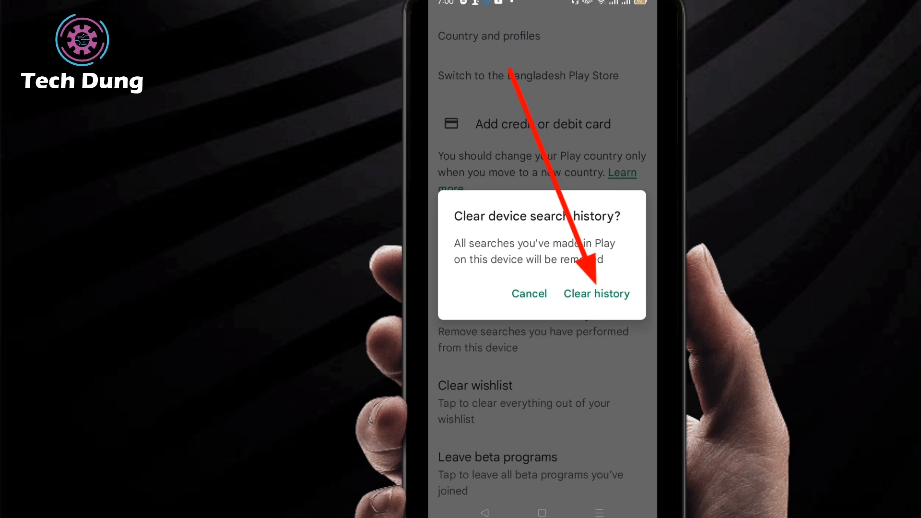
left_click(596, 293)
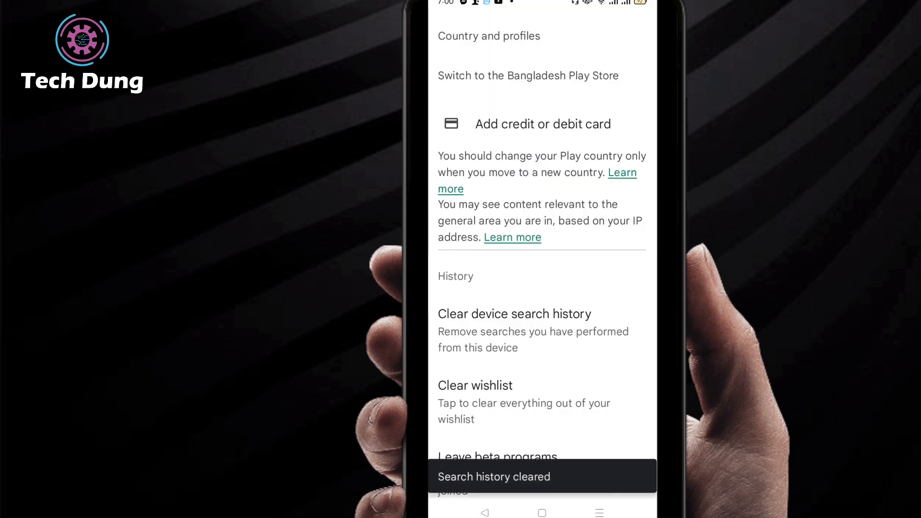